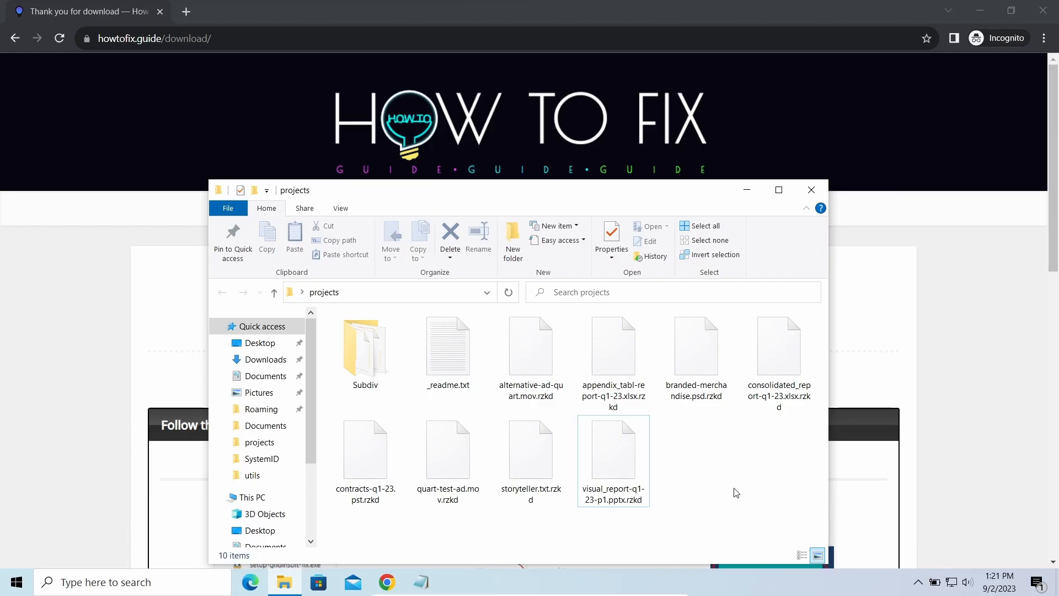
Run setup-gridinsoft-fix.exe, approve the UAC prompt, and let GridinSoft Anti-Malware install
double_click(448, 346)
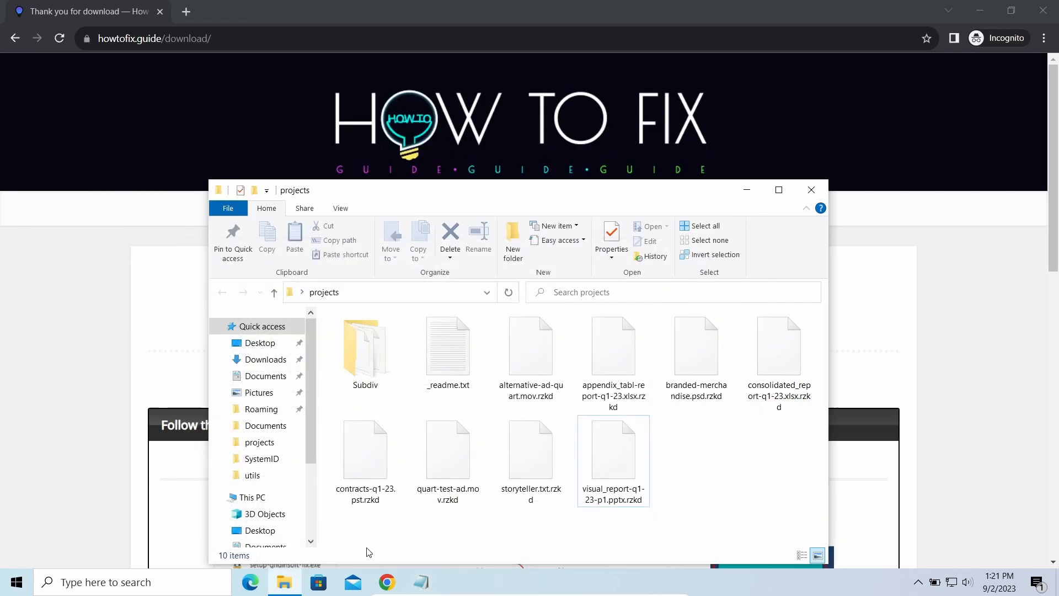
mouse_move(364, 532)
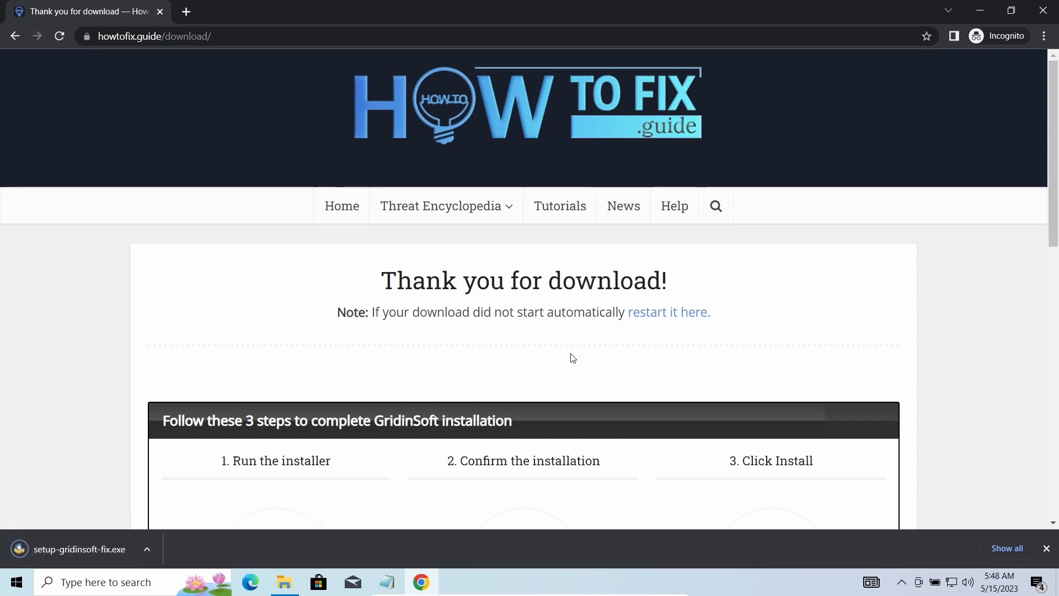
left_click(78, 549)
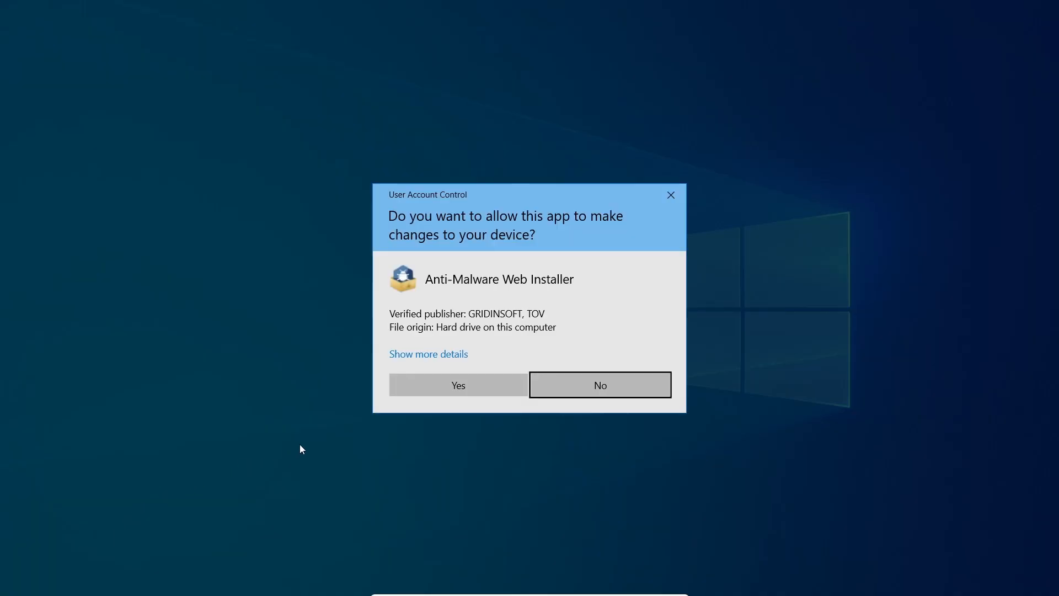
left_click(457, 384)
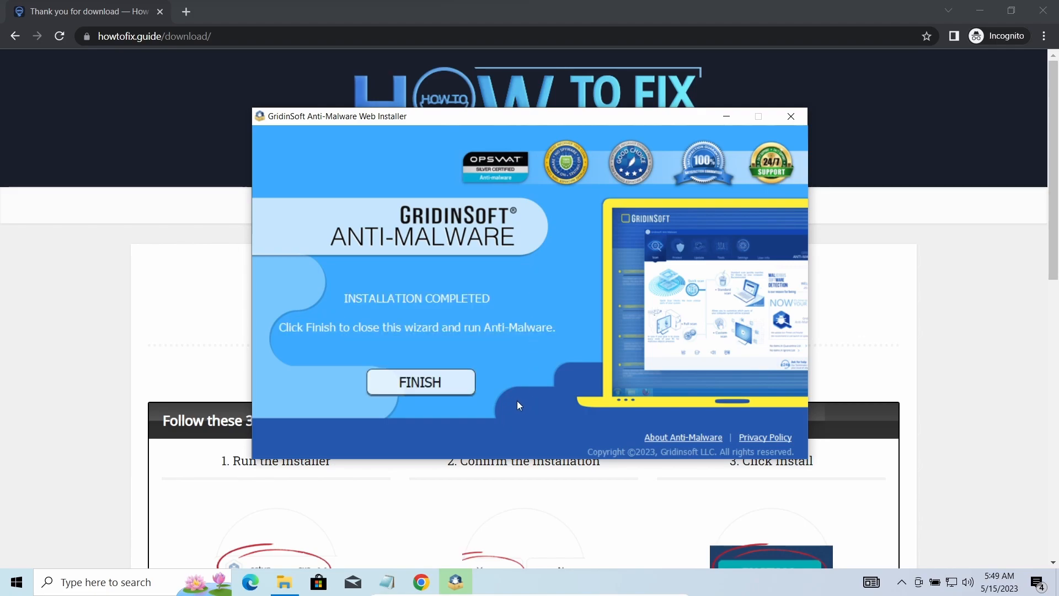
Finish the installer to launch Anti-Malware and start the full scan
left_click(420, 382)
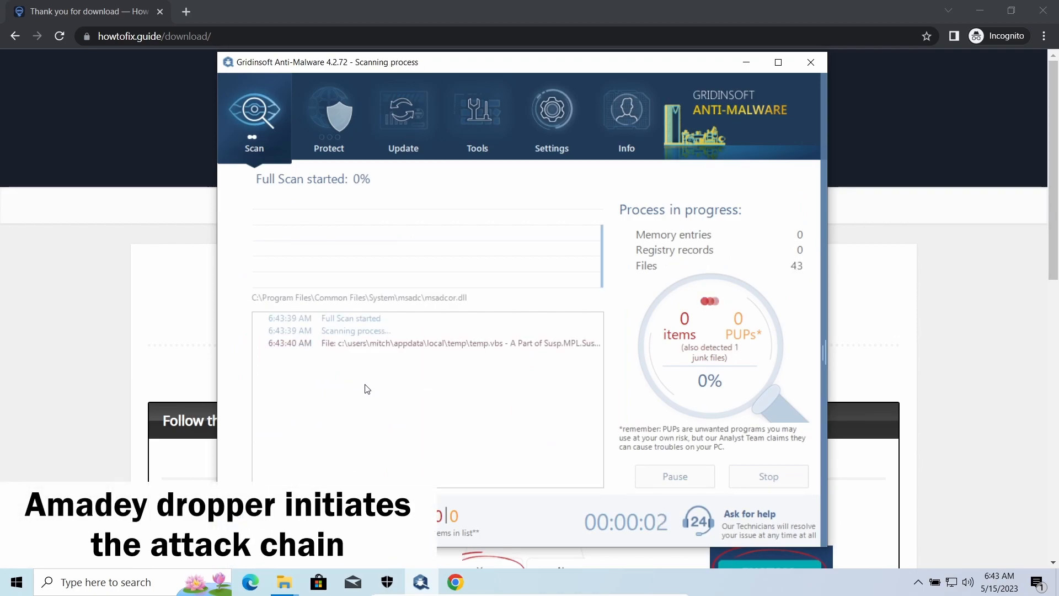
mouse_move(623, 392)
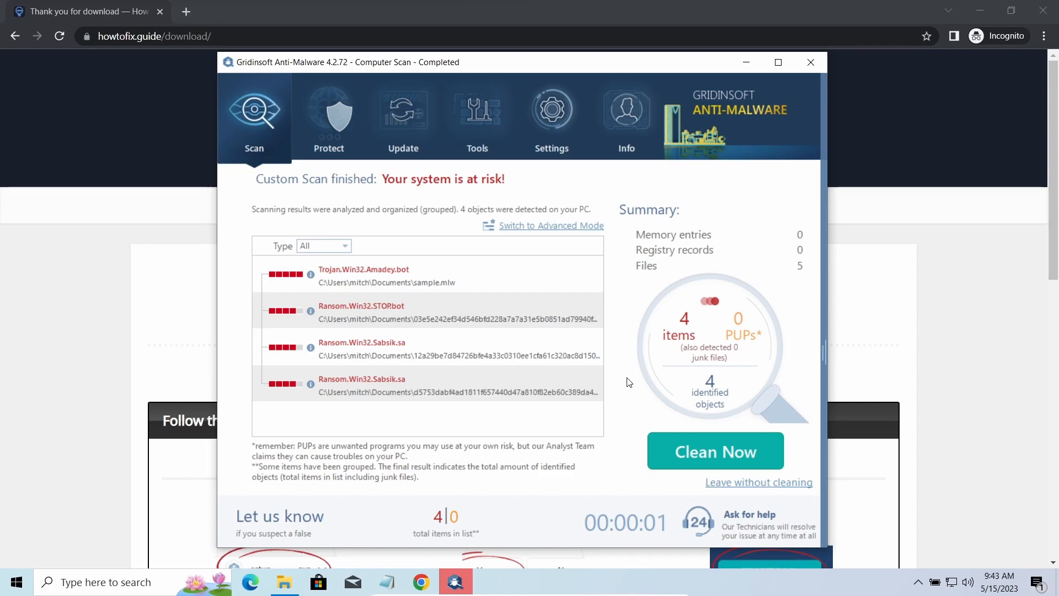
mouse_move(629, 388)
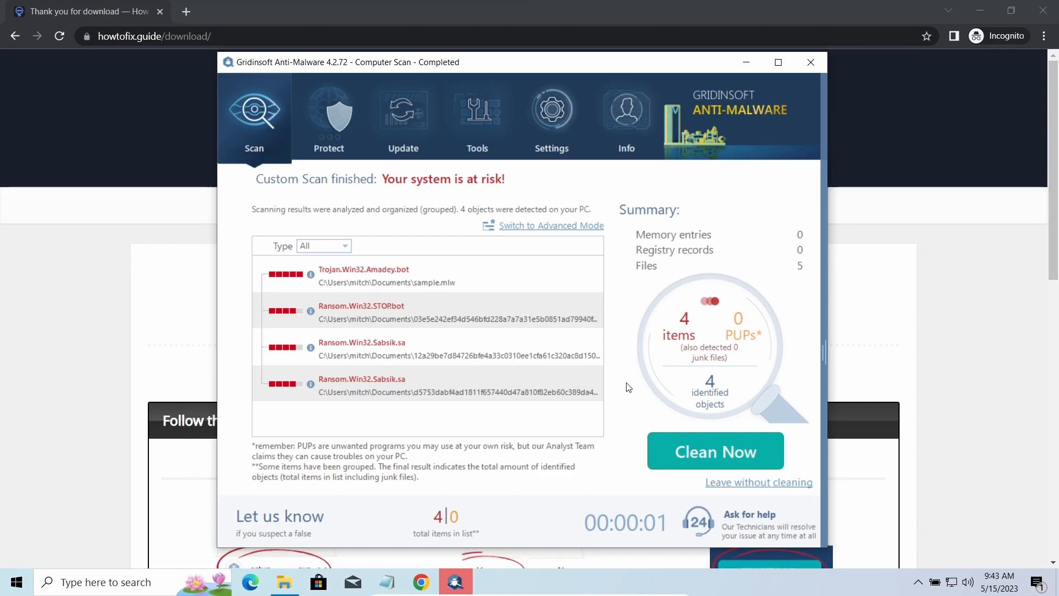
Clean the four detected threats, dismiss the removal summary, and return to Start Scan
left_click(714, 452)
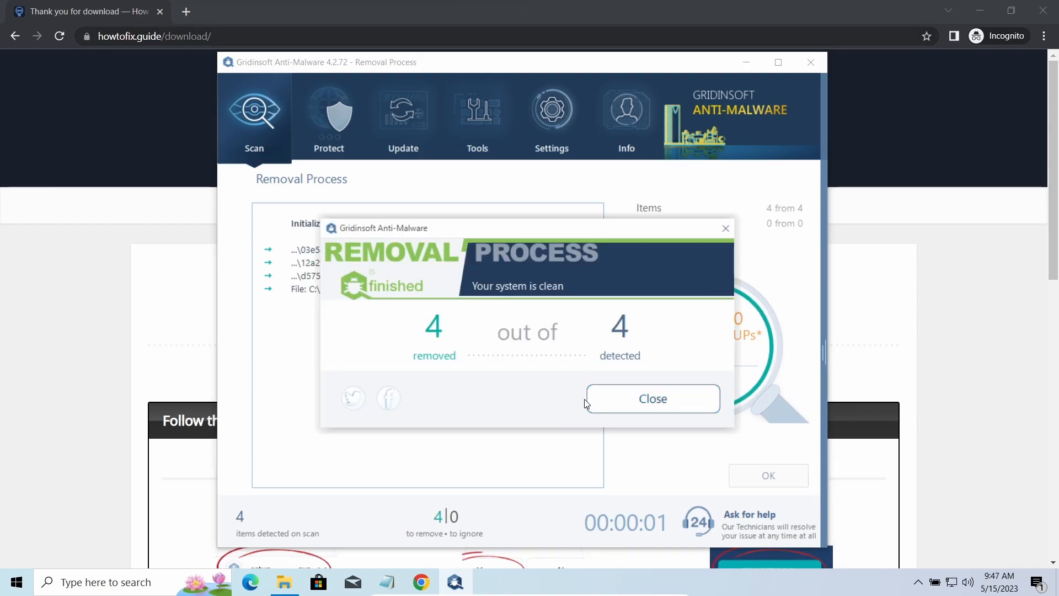
left_click(652, 398)
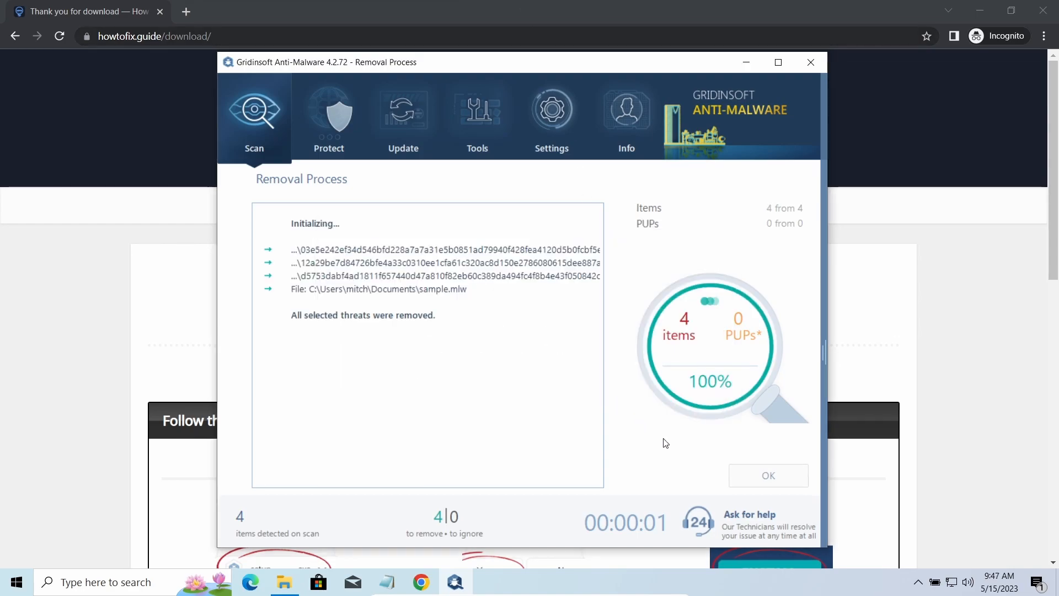
left_click(768, 475)
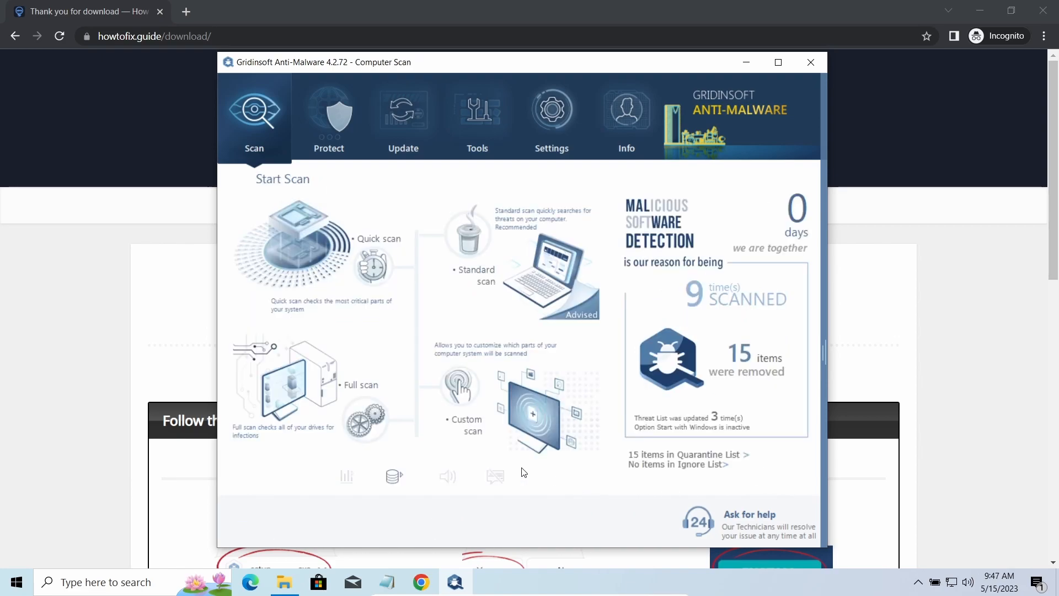